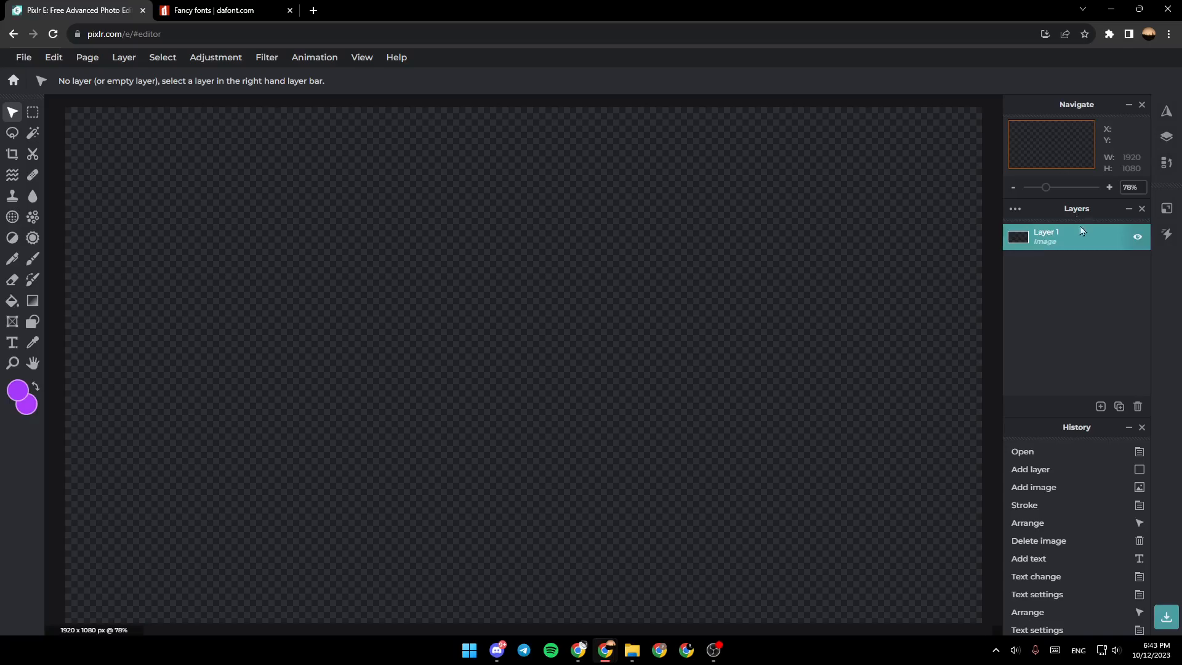
Step: Add the green Lamborghini JPG from Downloads as a new image layer above Layer 1
left_click(1101, 406)
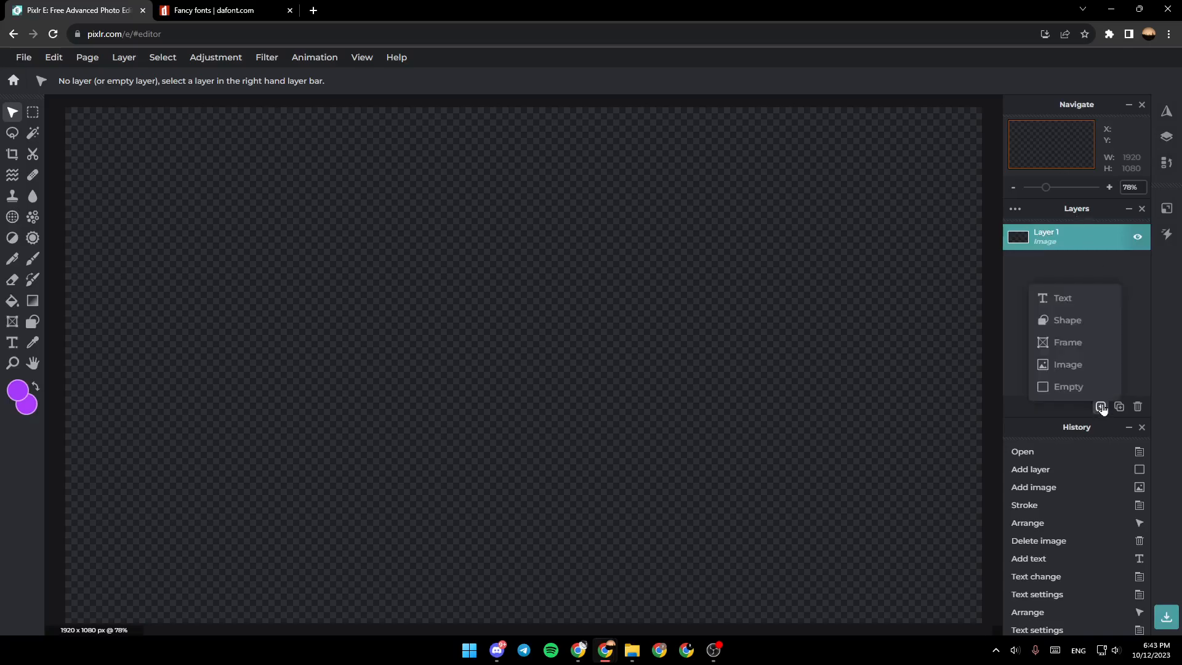
mouse_move(1075, 368)
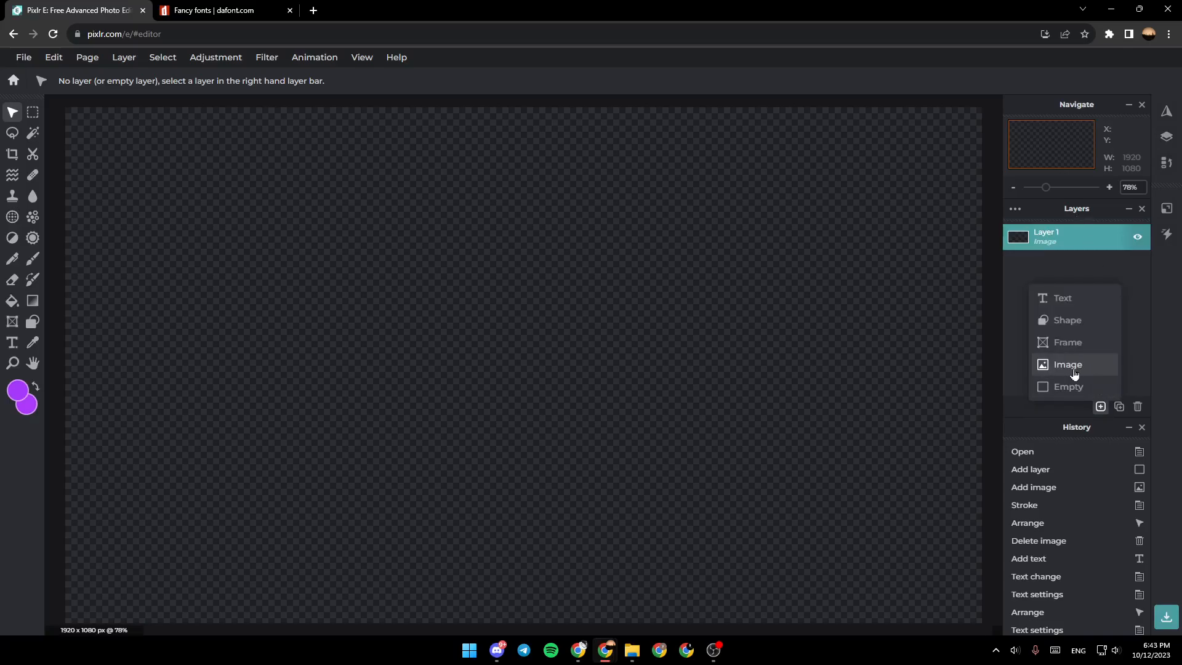
left_click(1067, 364)
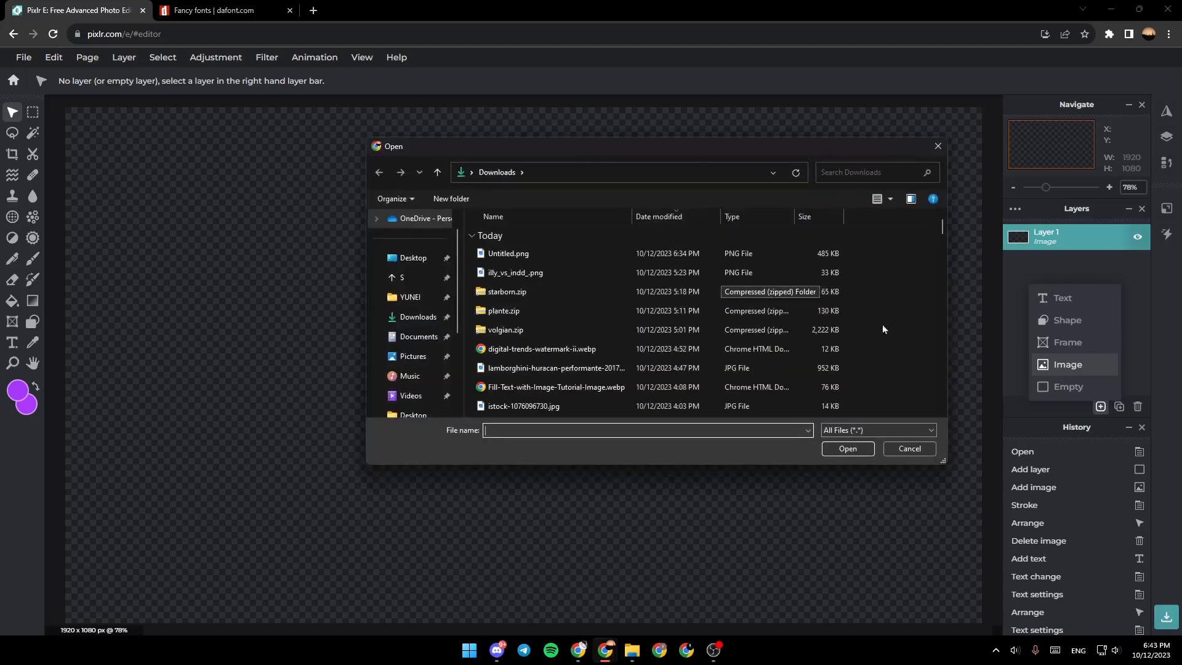
left_click(503, 311)
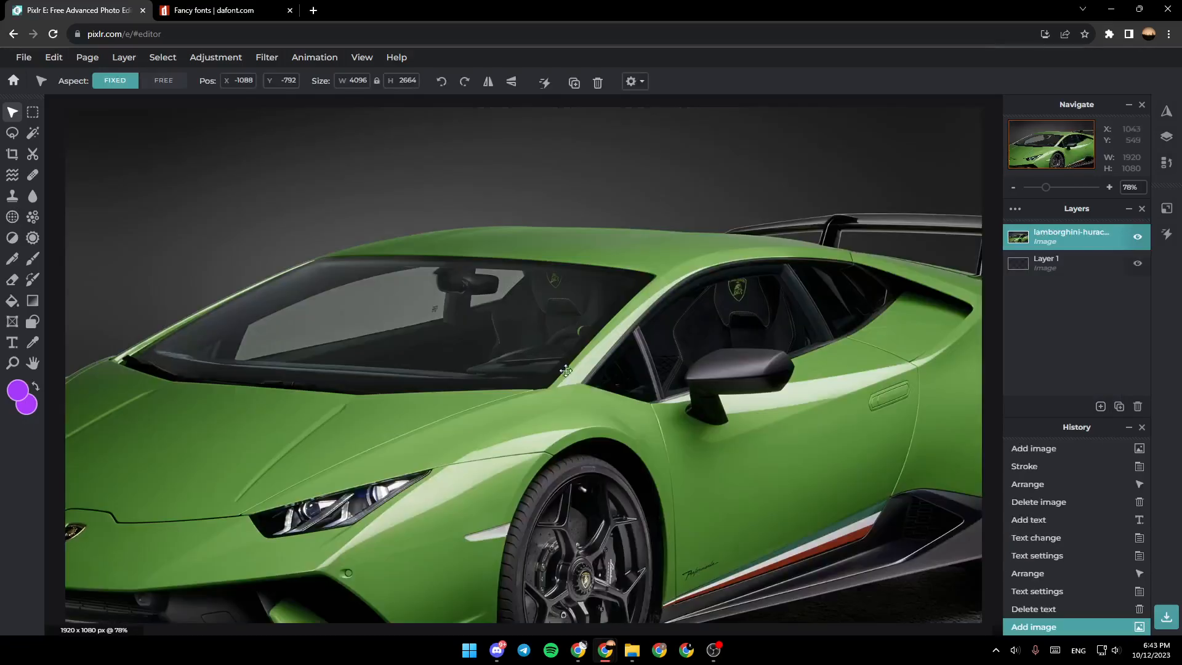
Step: Scale the car photo down to about 1687×1078, centre it on the canvas and commit the transform
left_click_drag(565, 370, 625, 367)
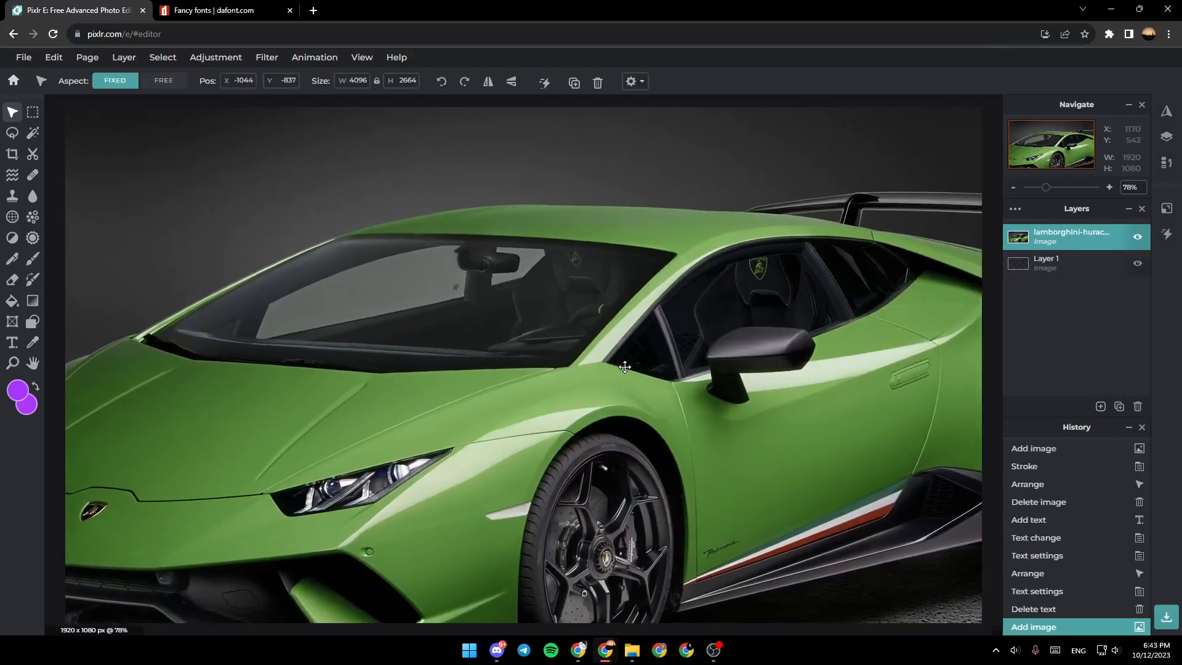
left_click_drag(624, 367, 615, 362)
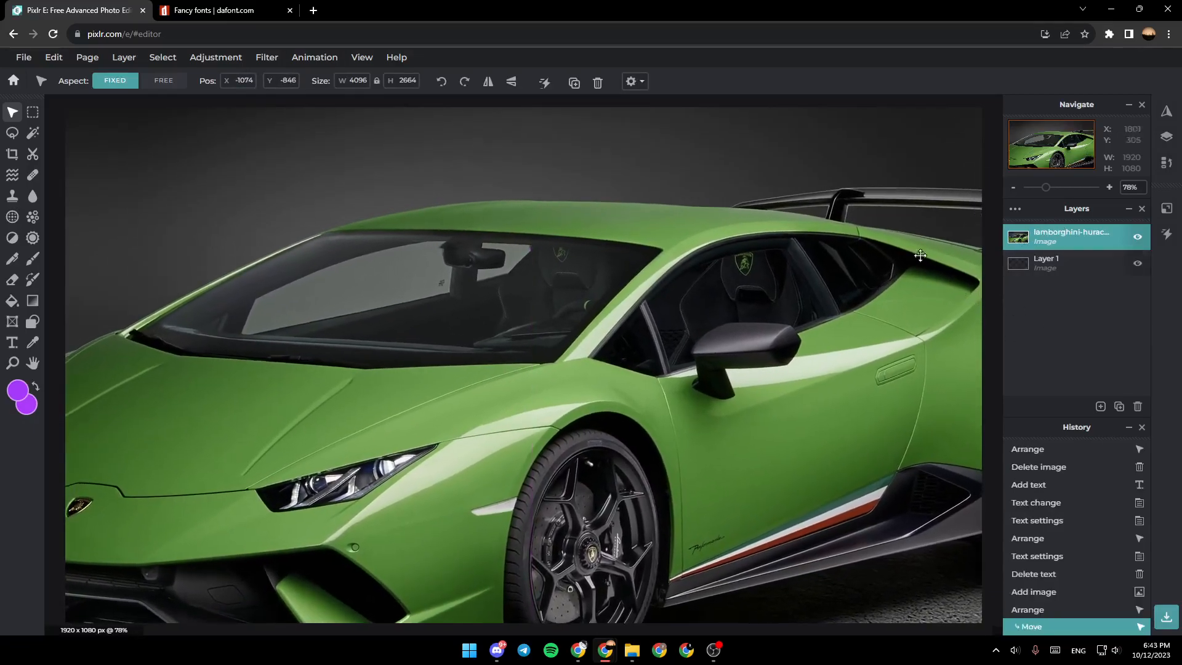
left_click_drag(919, 255, 862, 313)
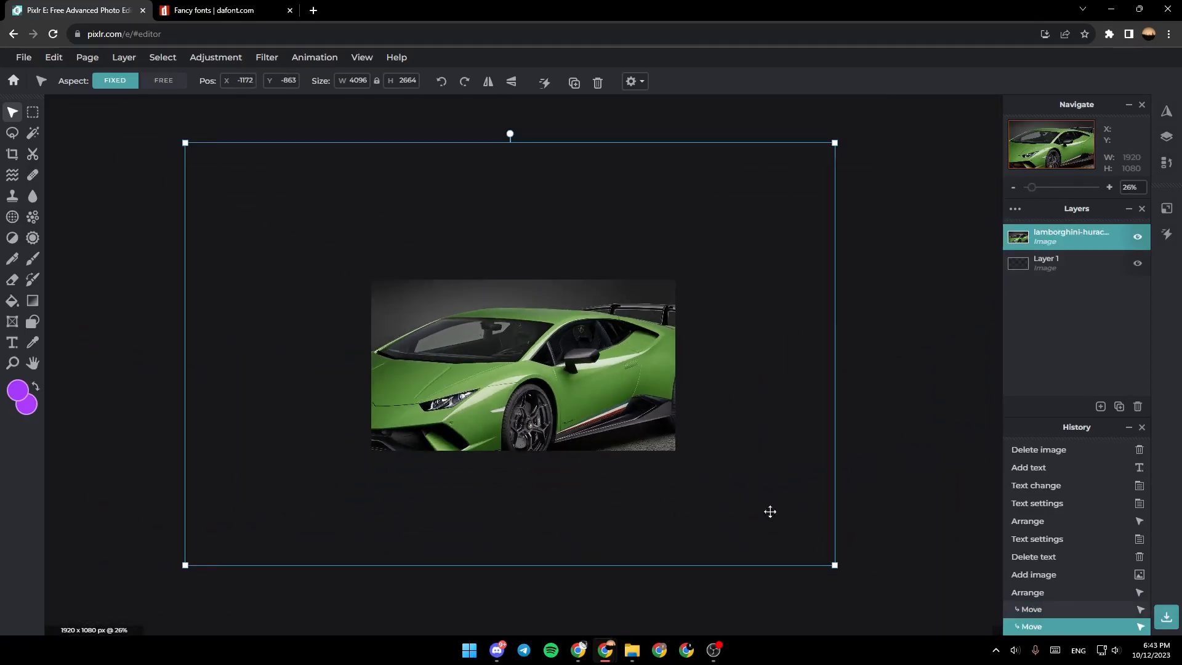
left_click_drag(834, 565, 662, 446)
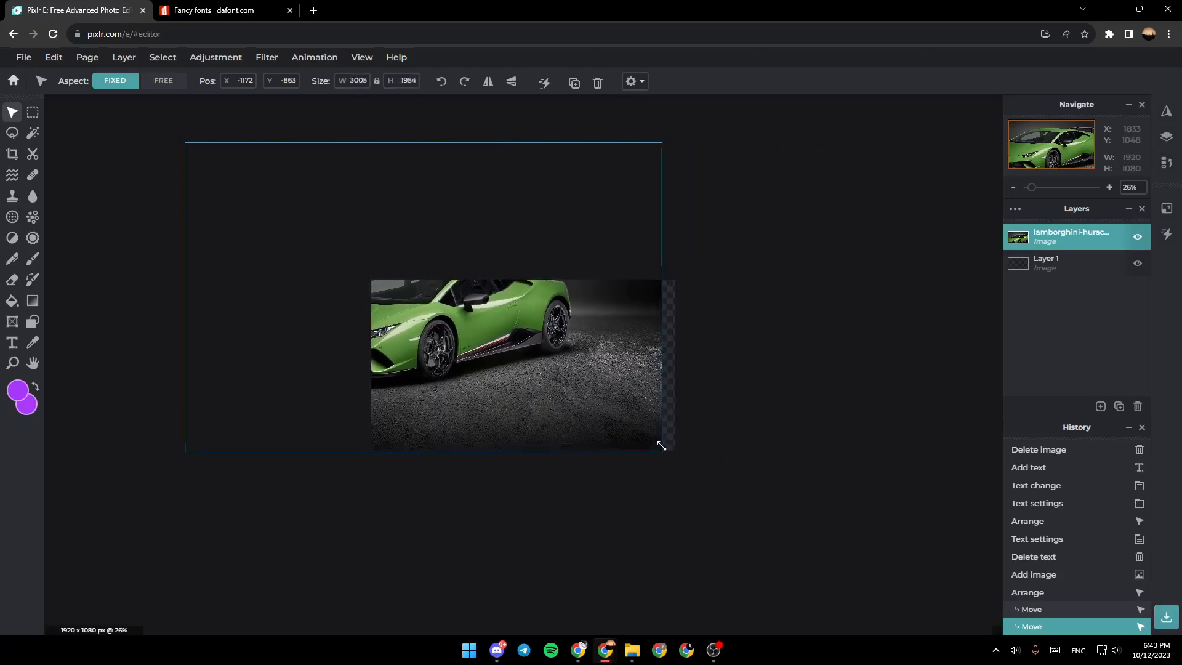
left_click_drag(661, 447, 383, 281)
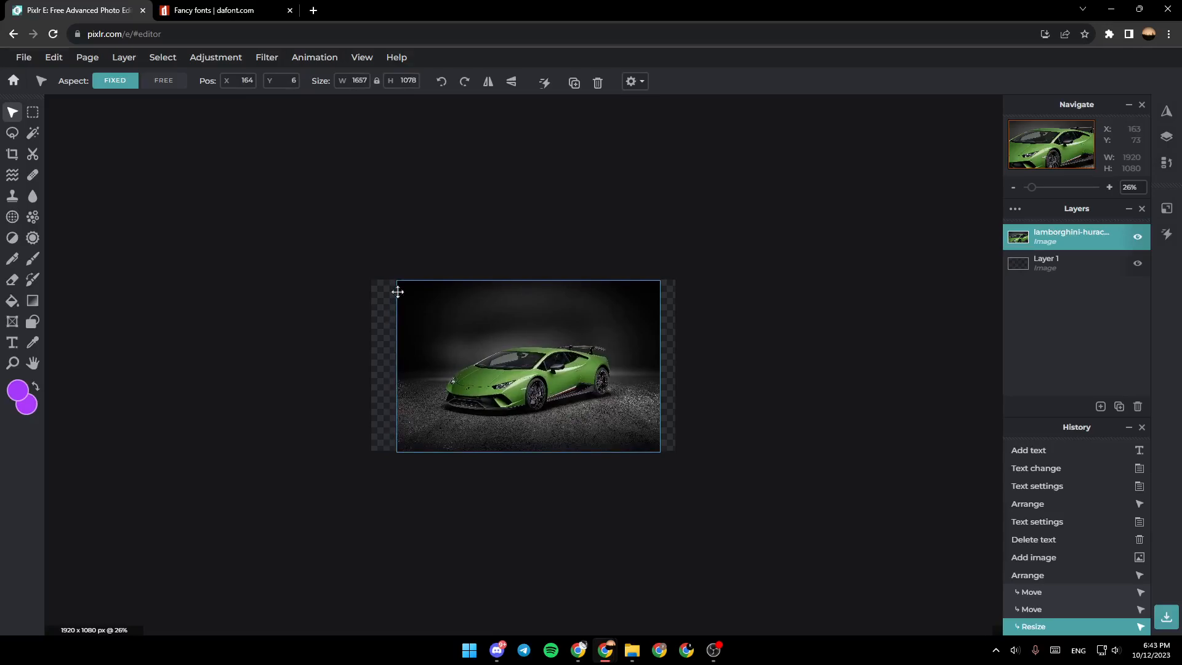
left_click_drag(1033, 187, 1045, 187)
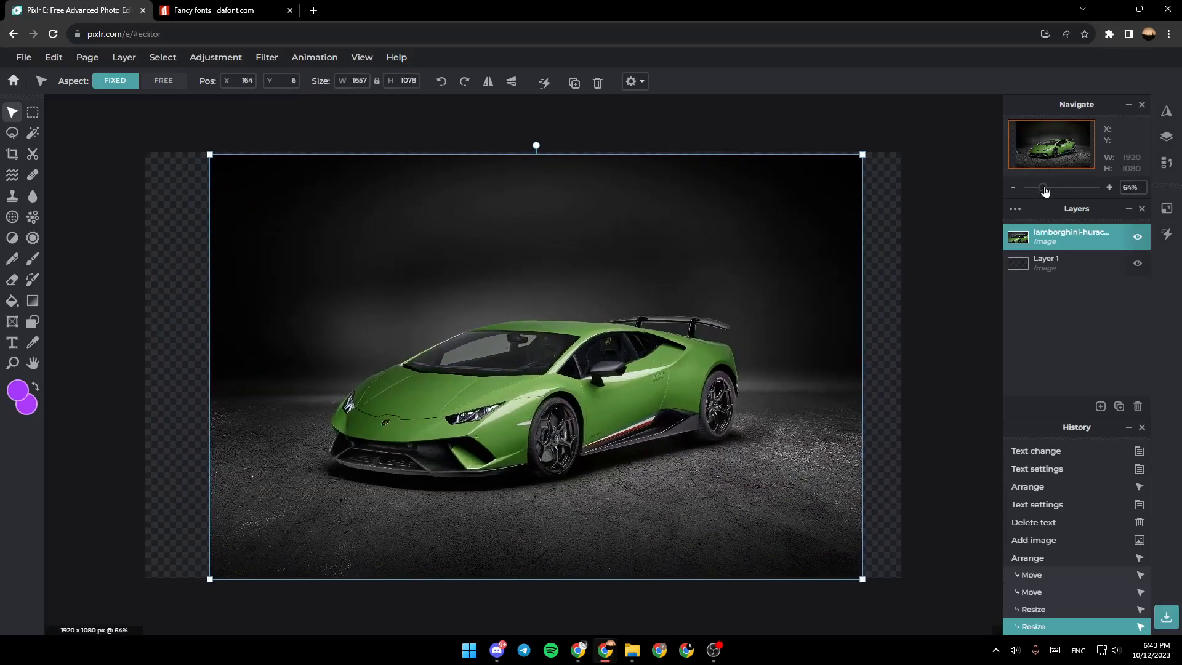
left_click(1108, 188)
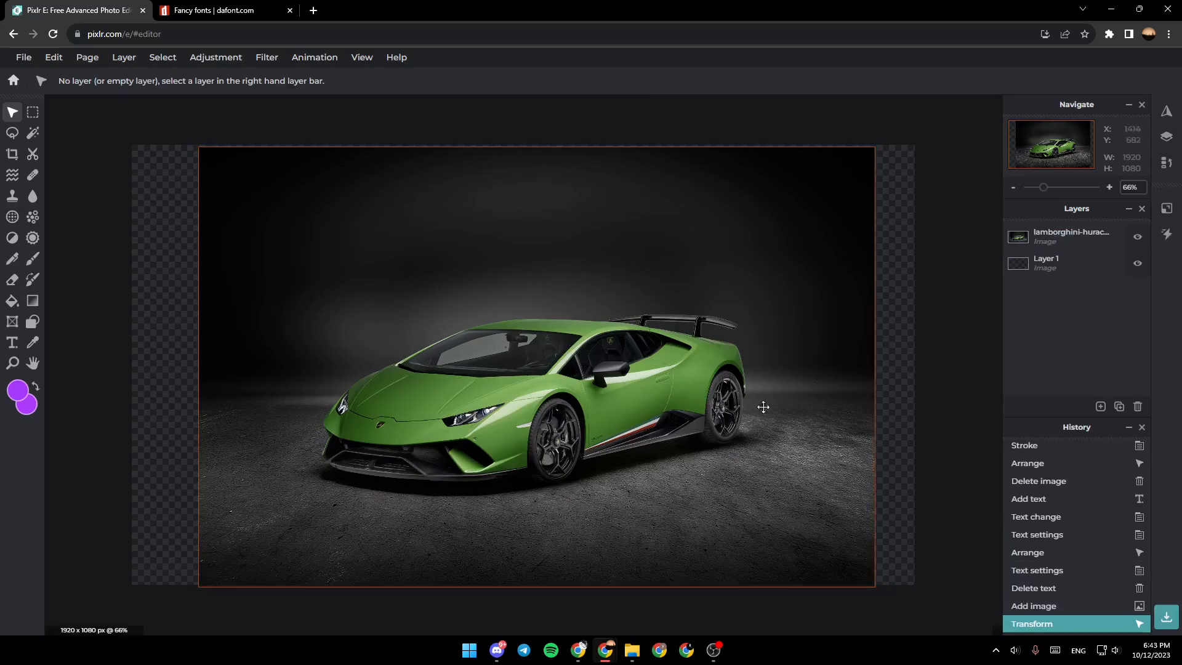
Step: With the photo layer selected, bring up the Add element gallery from the Layer menu
left_click_drag(1045, 187, 1039, 187)
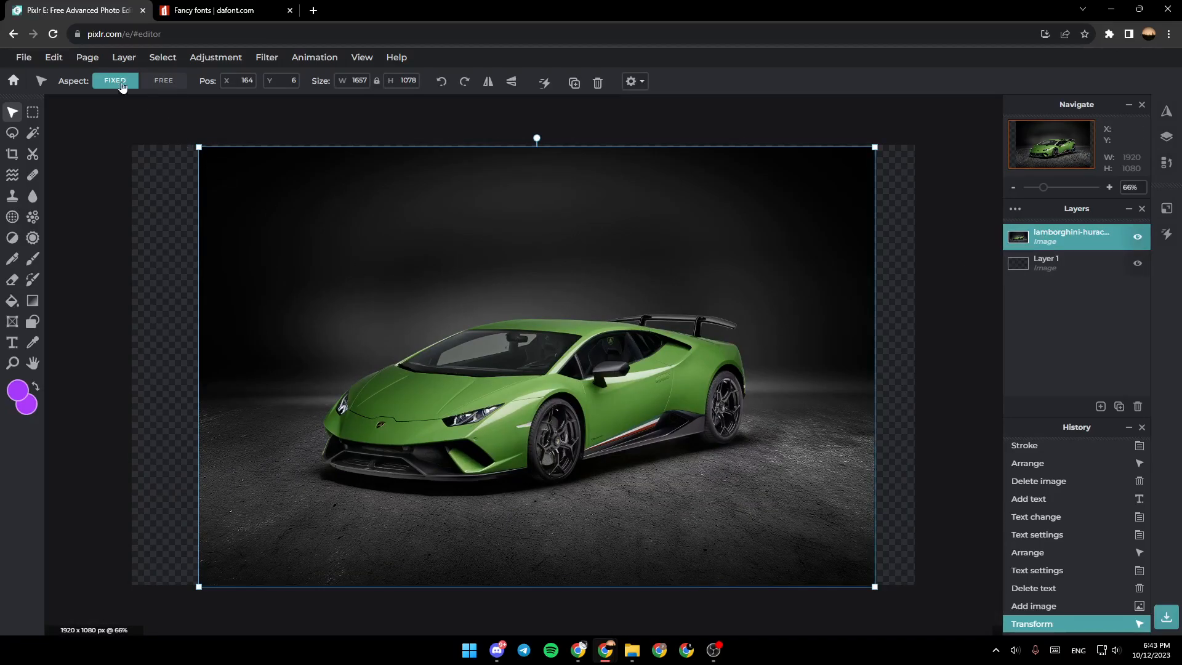
left_click(124, 57)
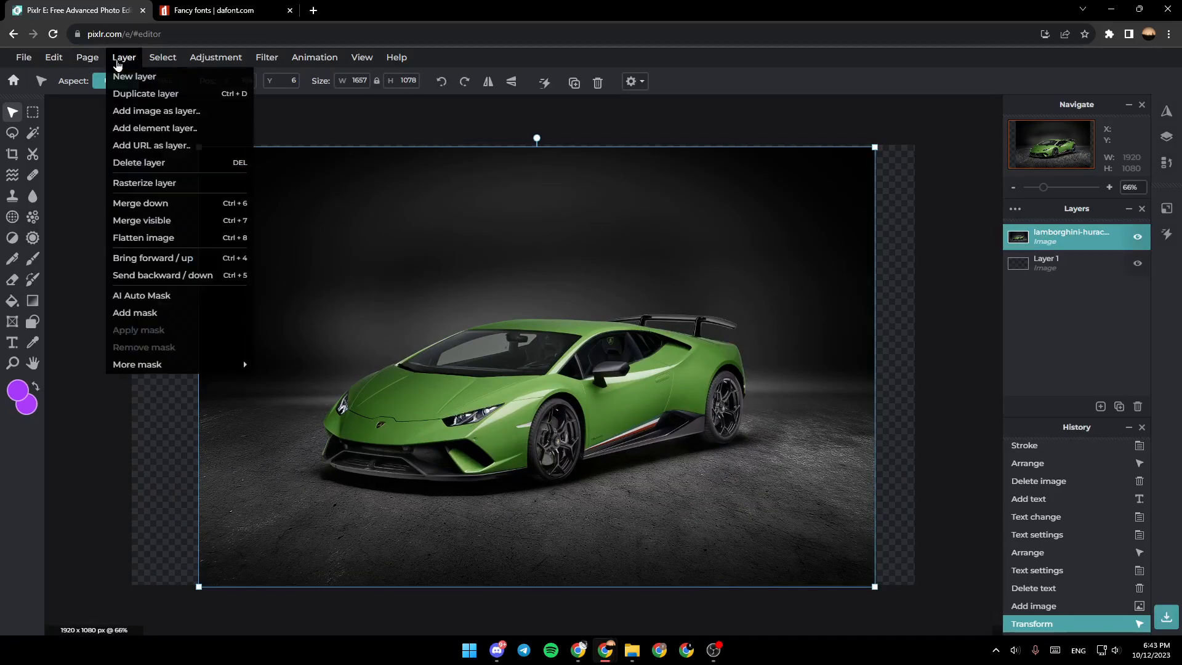
mouse_move(157, 115)
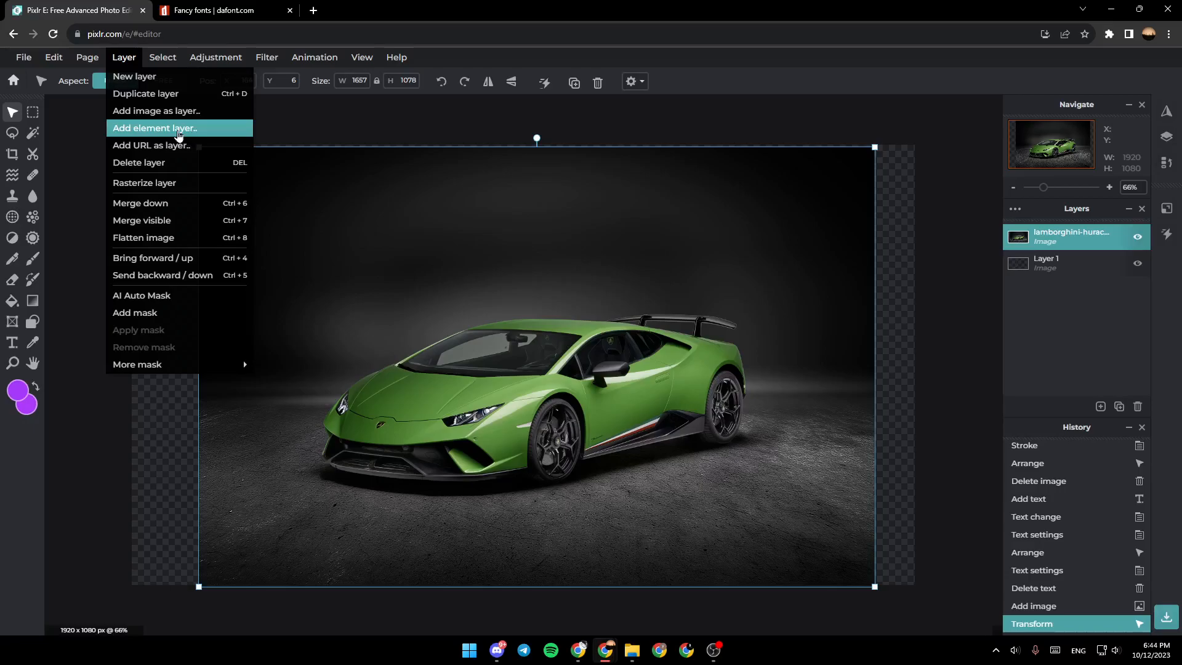
left_click(154, 128)
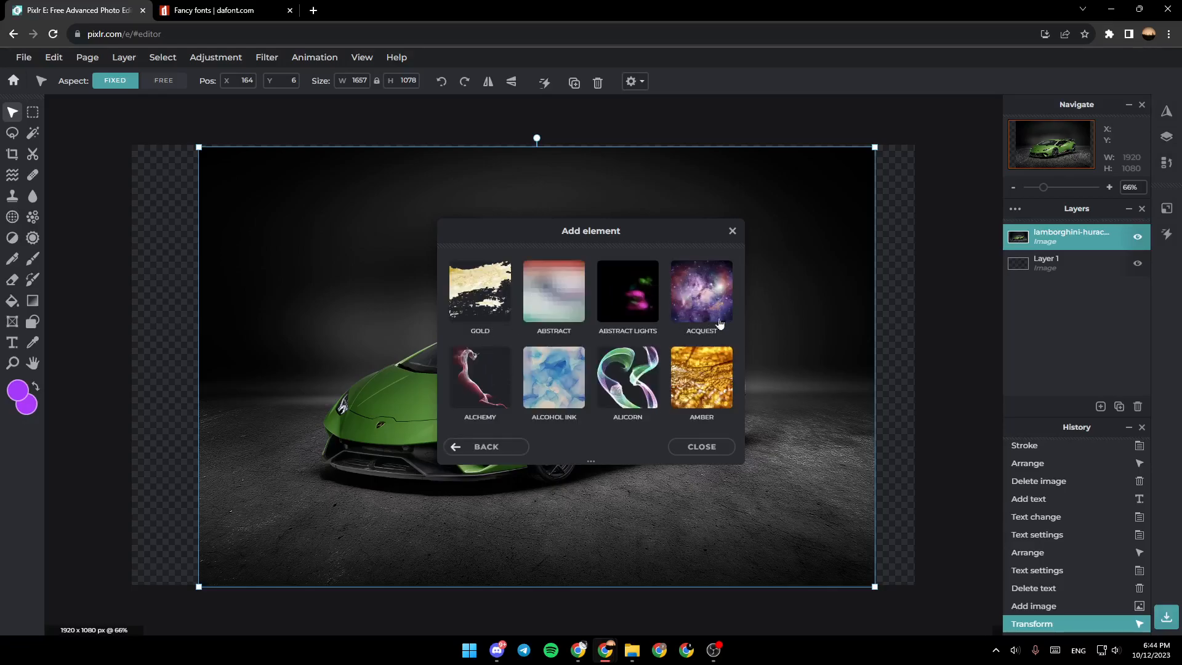
Step: Add the first Blue and Gold sparkle element as a layer over the car and close the gallery
scroll("down", 3)
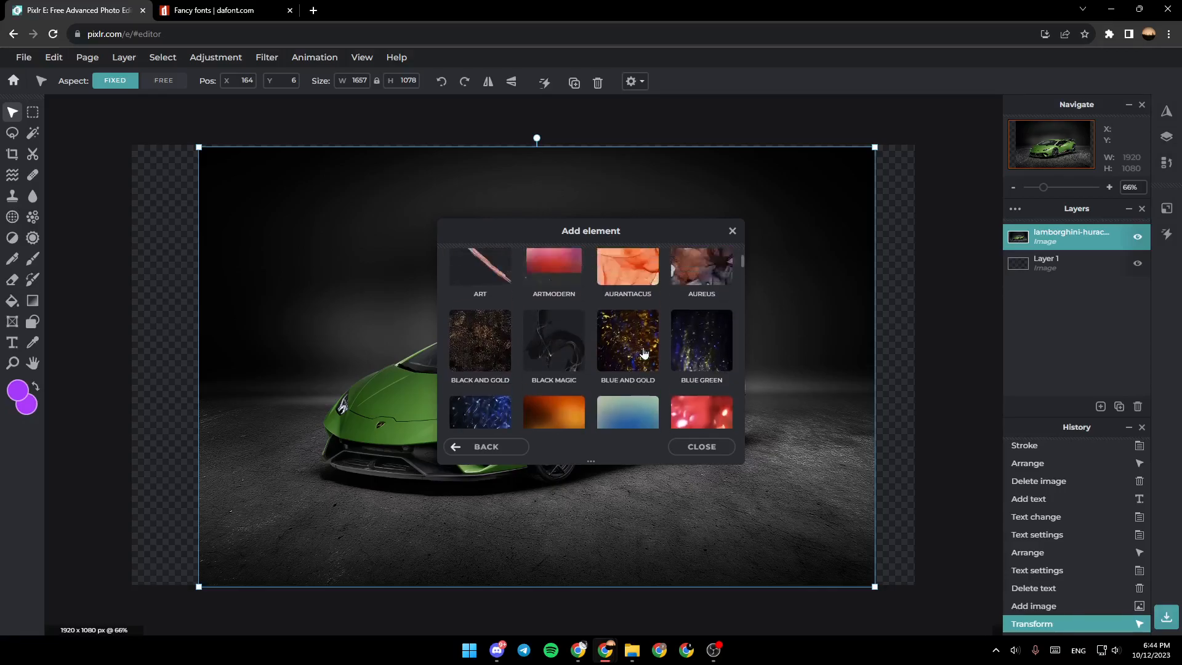
scroll("down", 3)
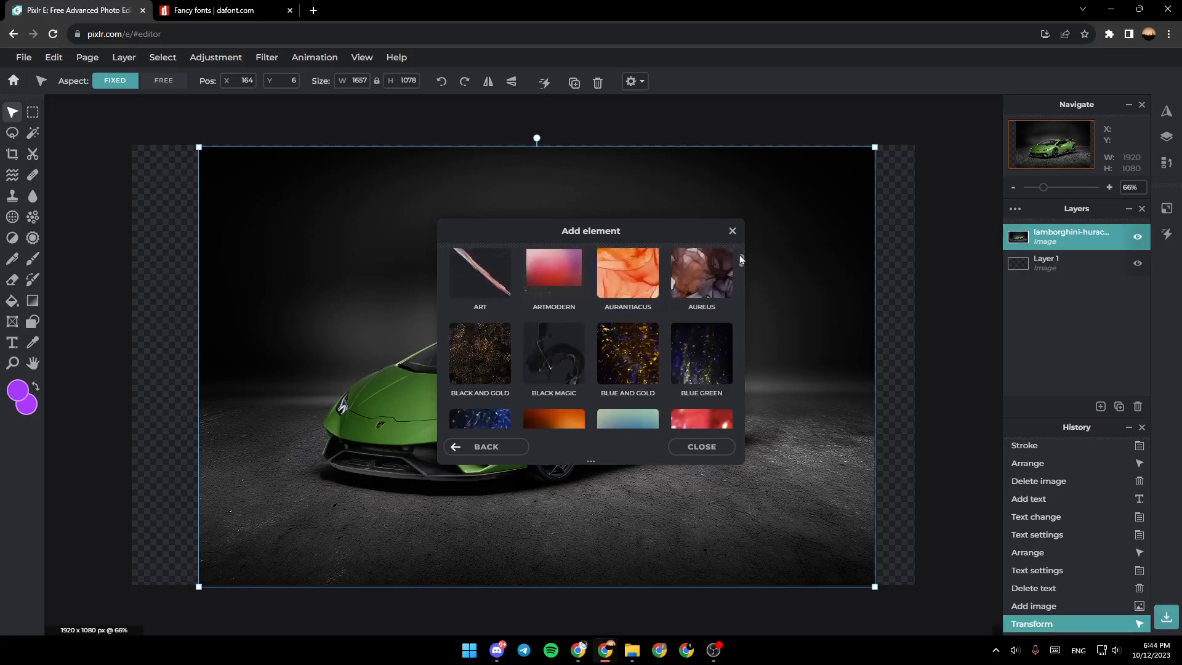
scroll("down", 3)
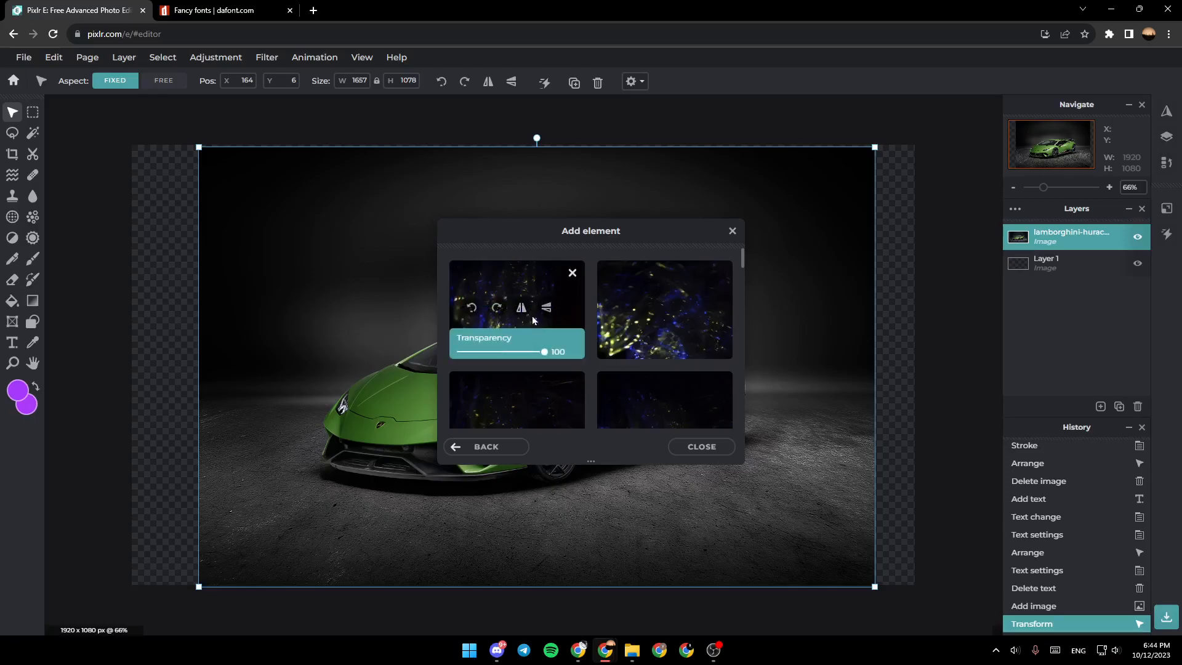
left_click(517, 291)
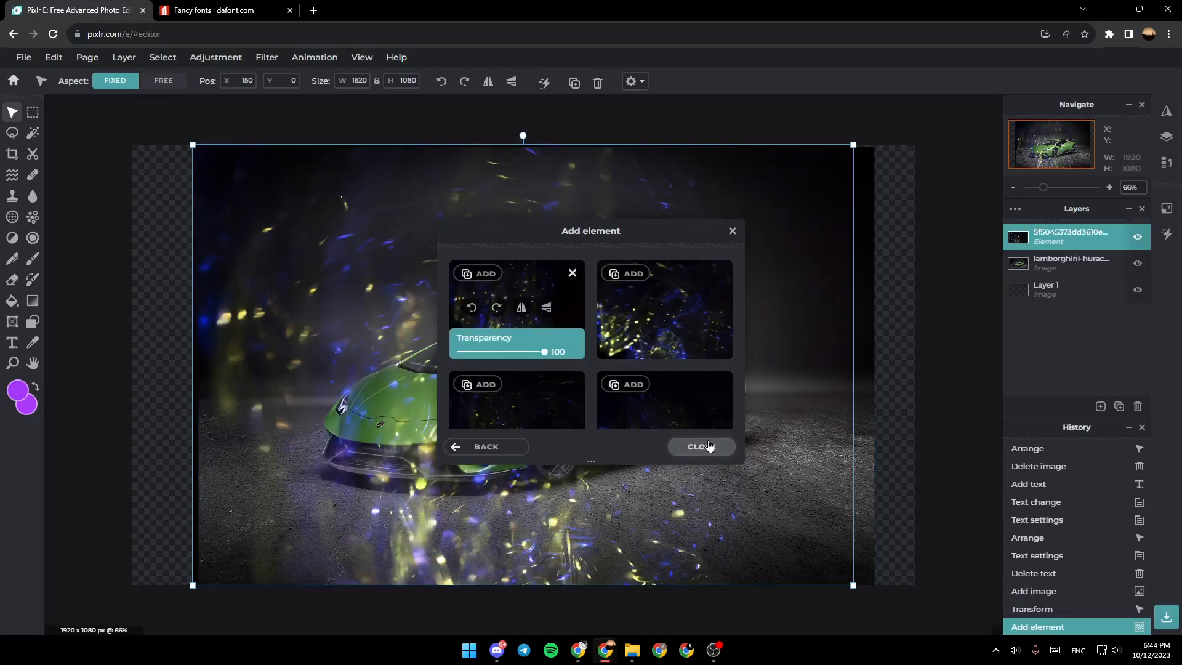
left_click(701, 447)
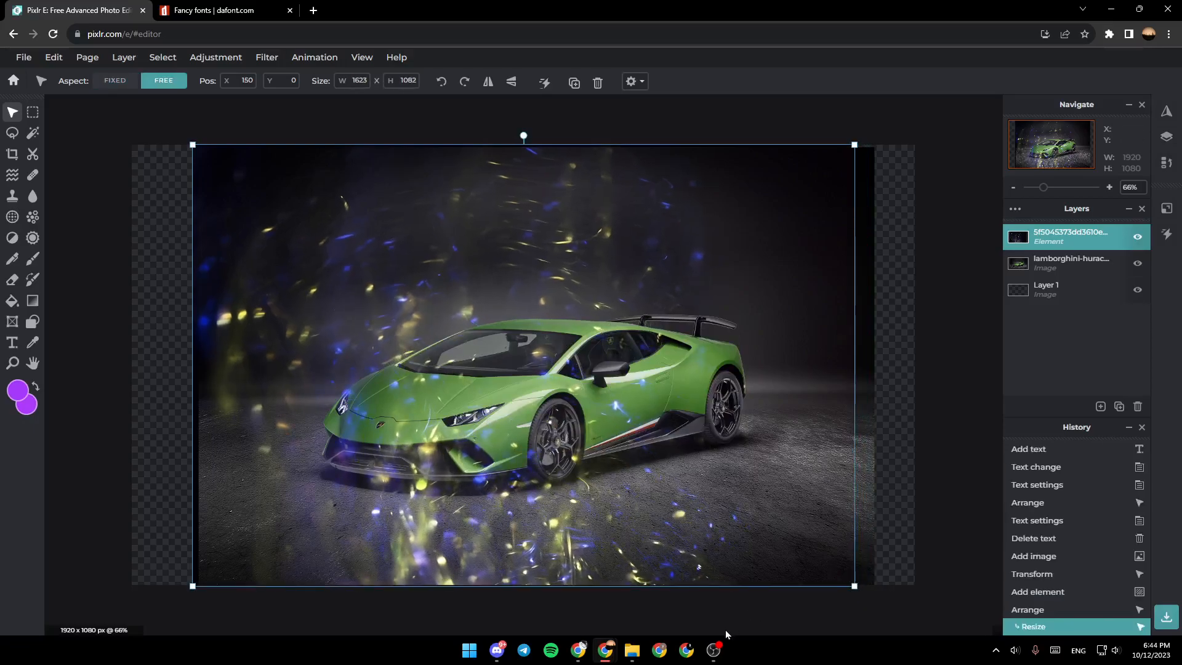
Step: Resize the sparkle overlay to about 1671×1071, switching Aspect from Fixed to Free to match the photo's edges
left_click(115, 81)
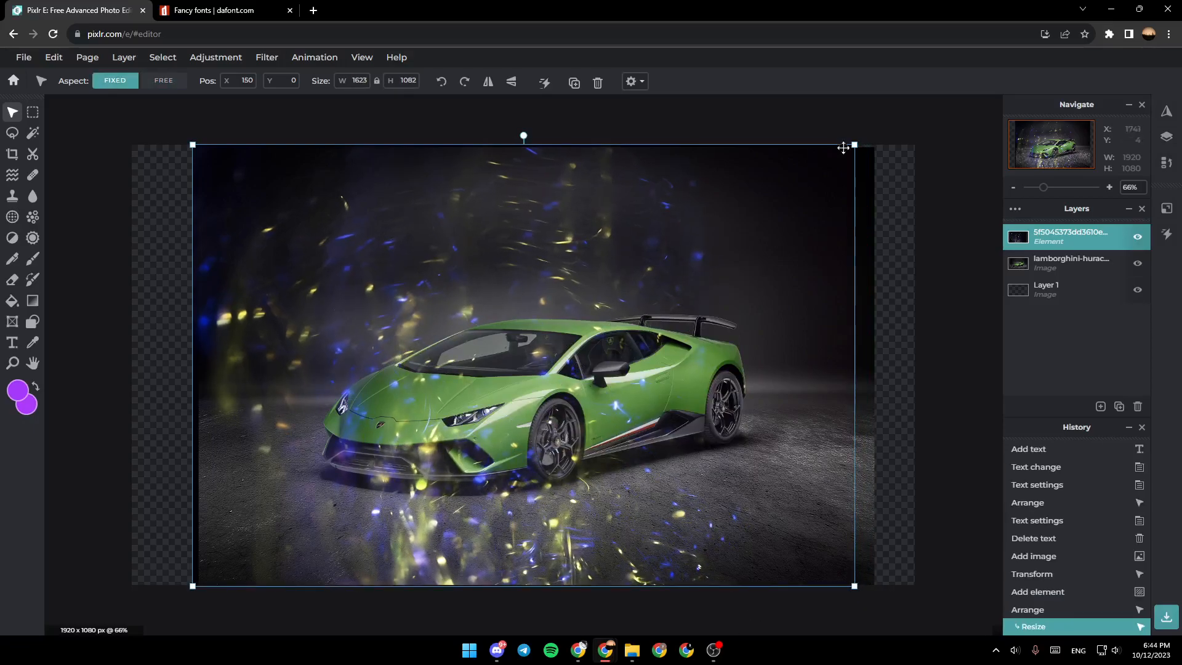
left_click_drag(854, 586, 825, 560)
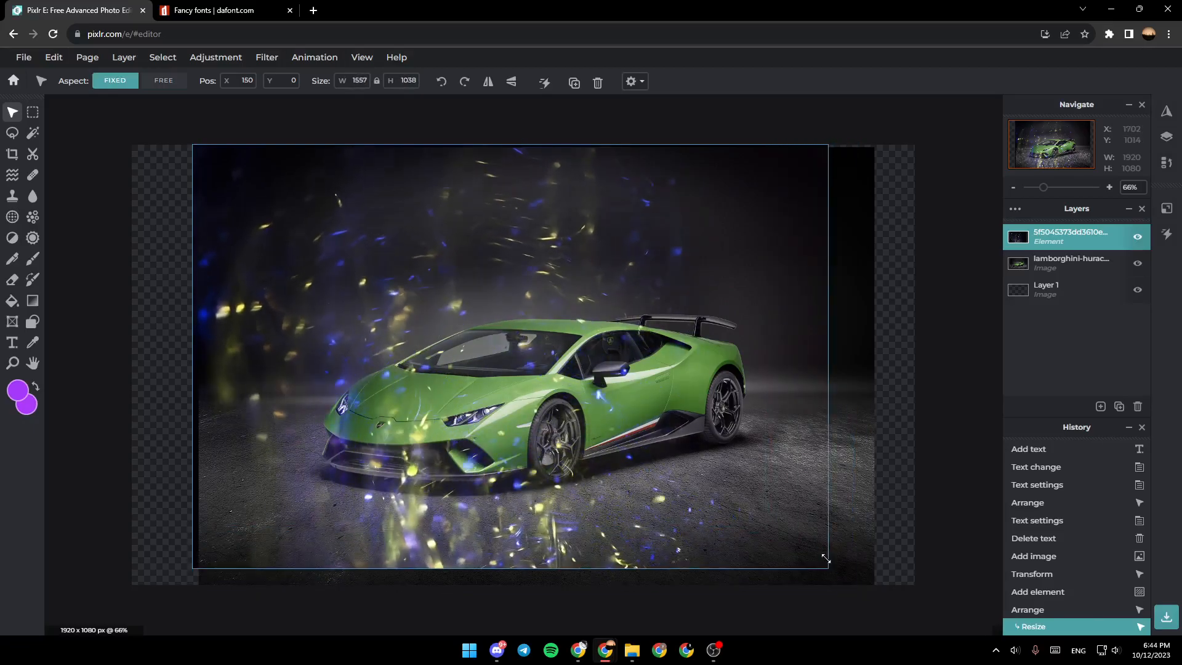
left_click(164, 80)
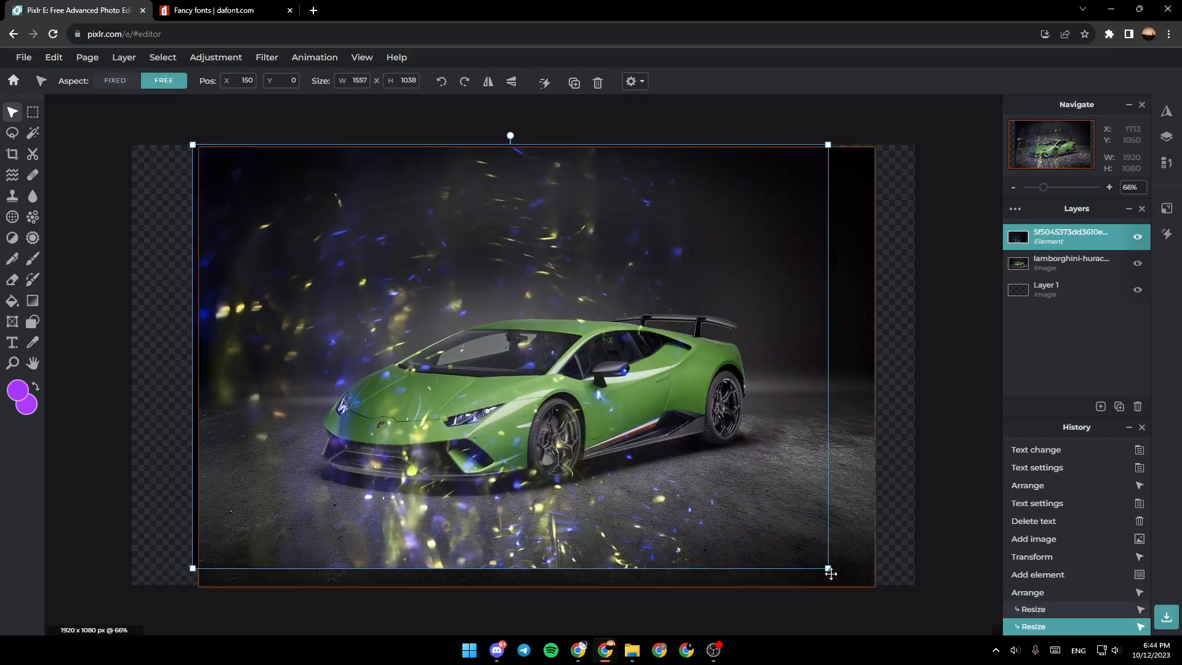
left_click_drag(829, 572, 875, 584)
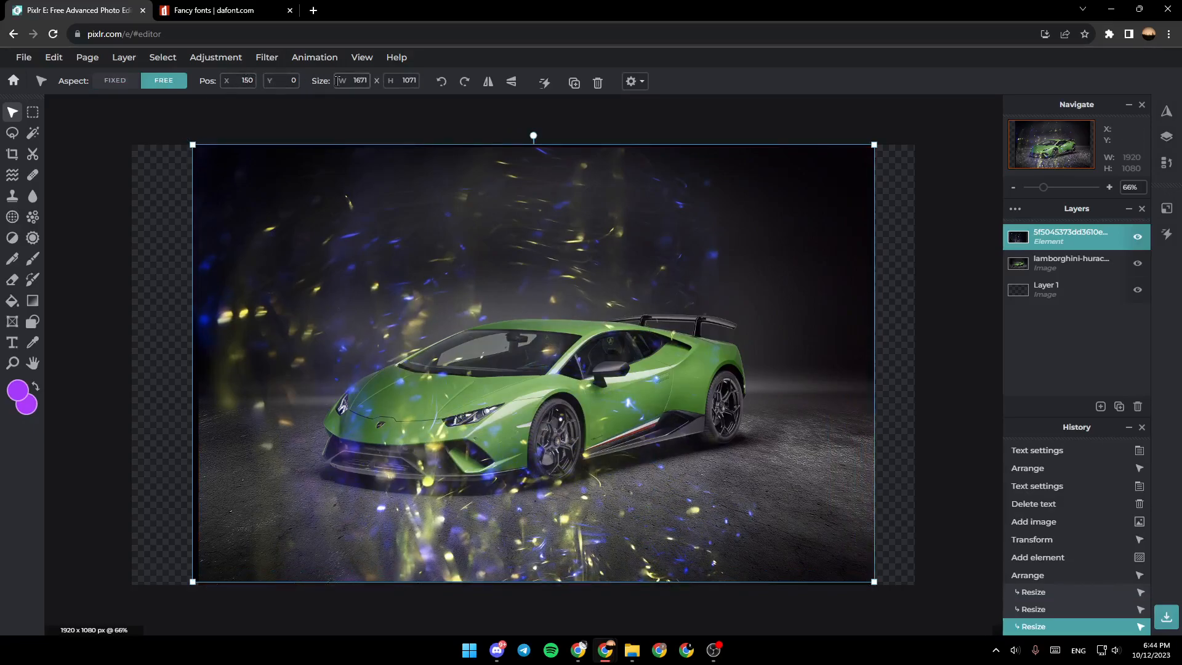
mouse_move(442, 82)
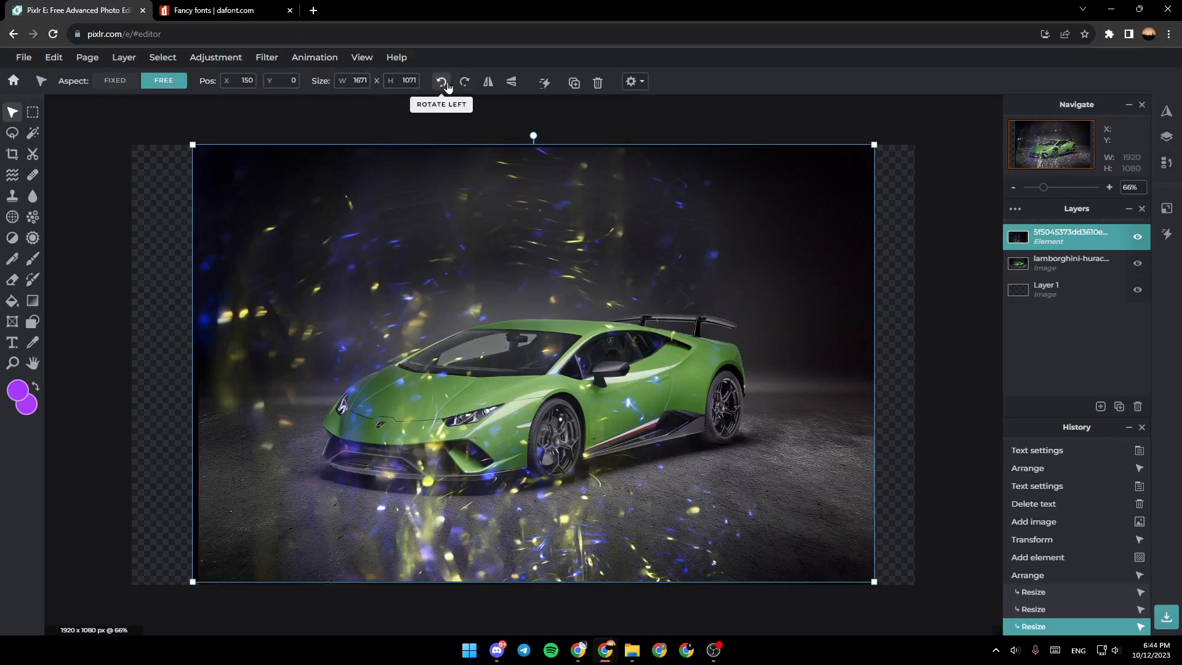
left_click(464, 82)
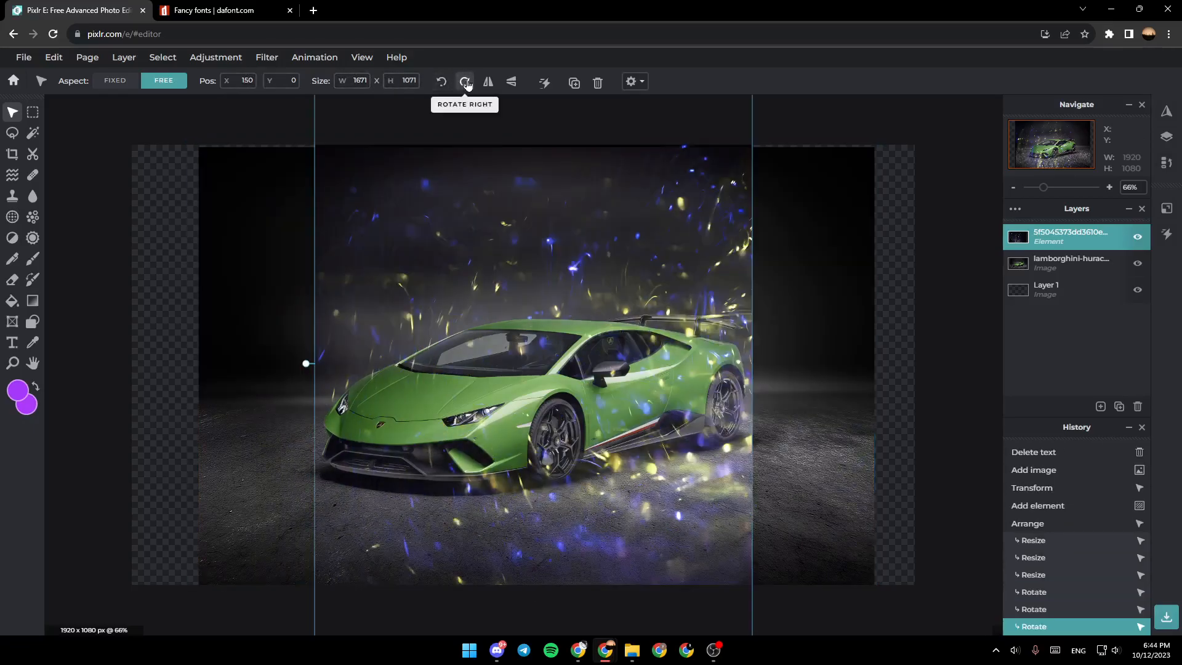
left_click(488, 82)
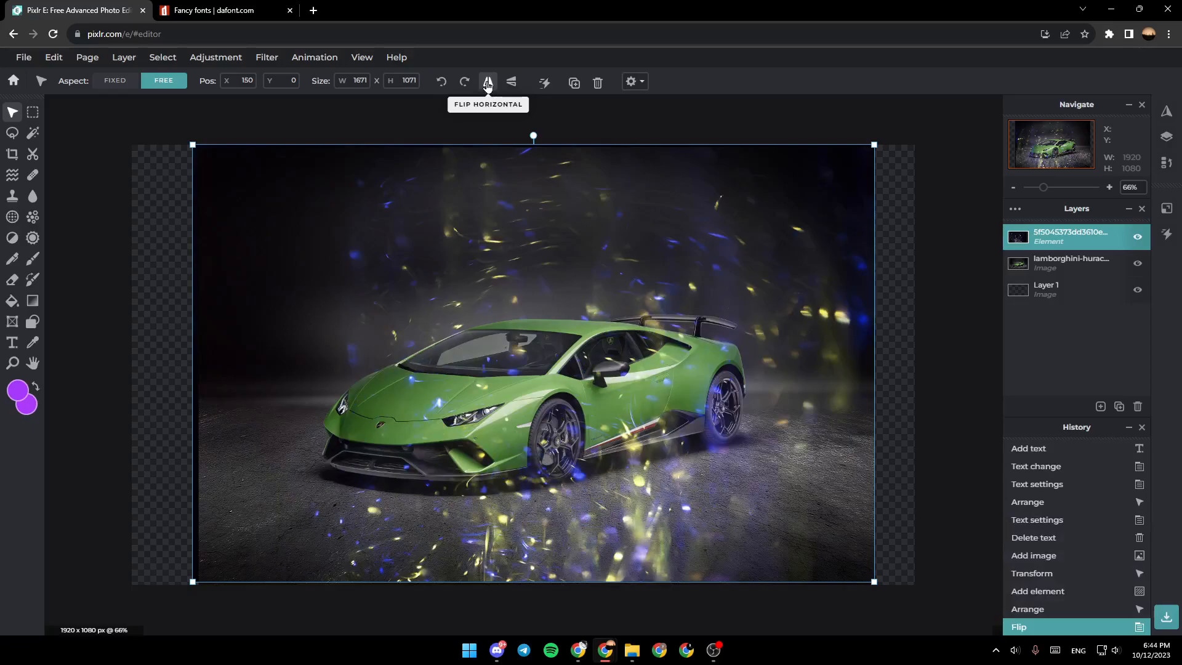
left_click(488, 81)
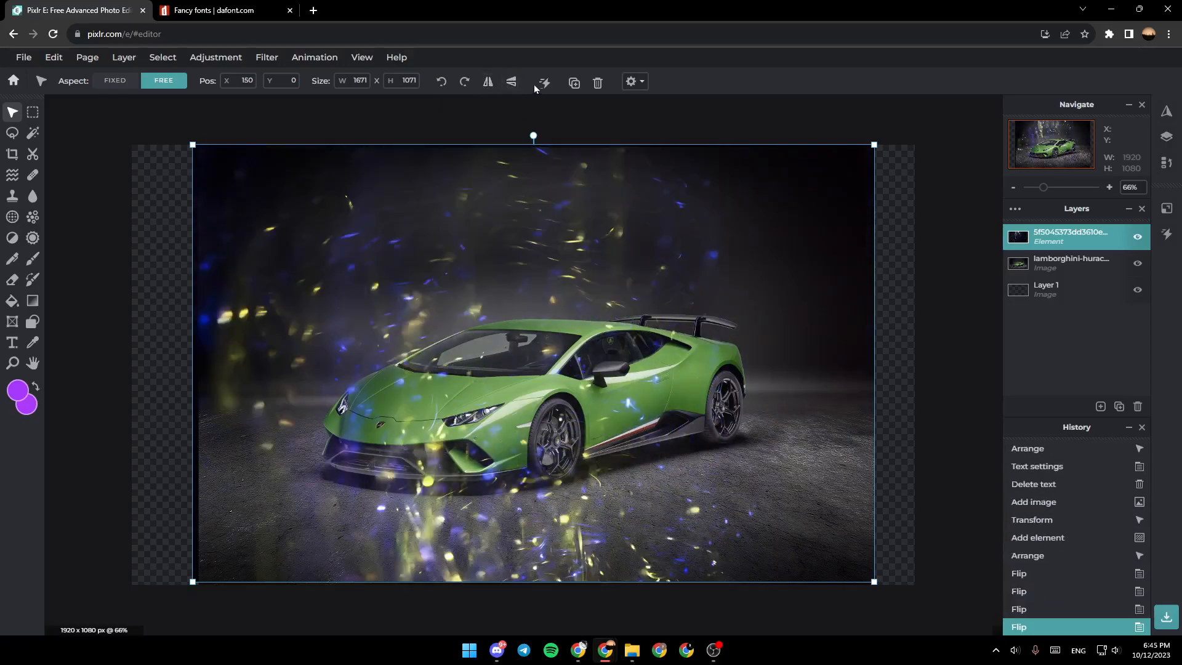
mouse_move(545, 82)
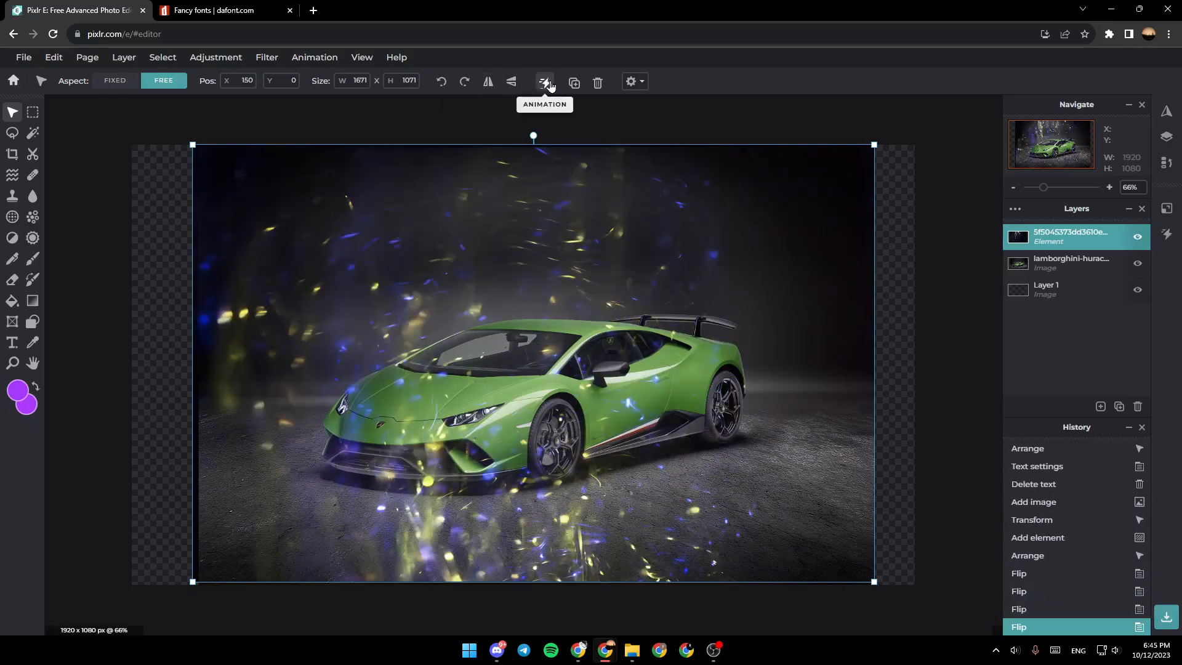